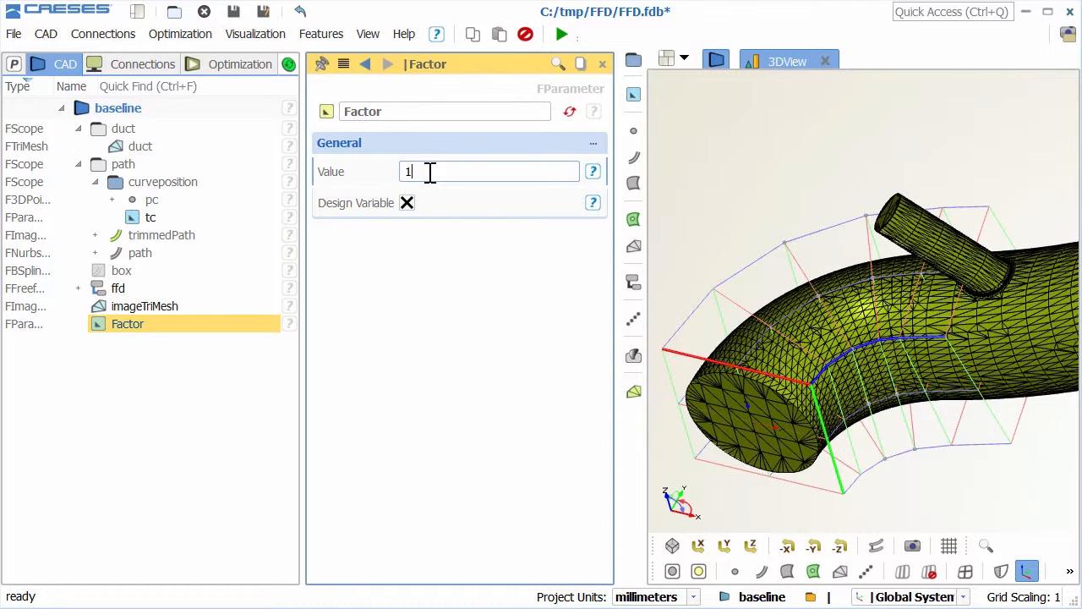
- Close the finished duct project and bring up the File > Import format list
{"action": "type", "text": ".2"}
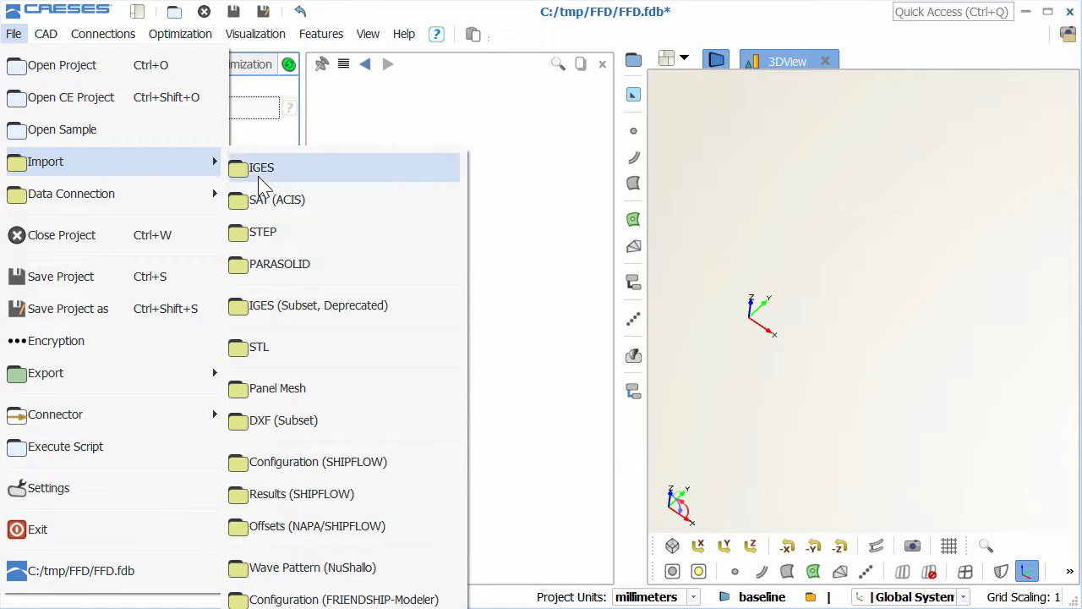
- Import duct.stl as an STL mesh and add the path and trimmedPath curves
{"action": "left_click", "coordinate": [260, 347]}
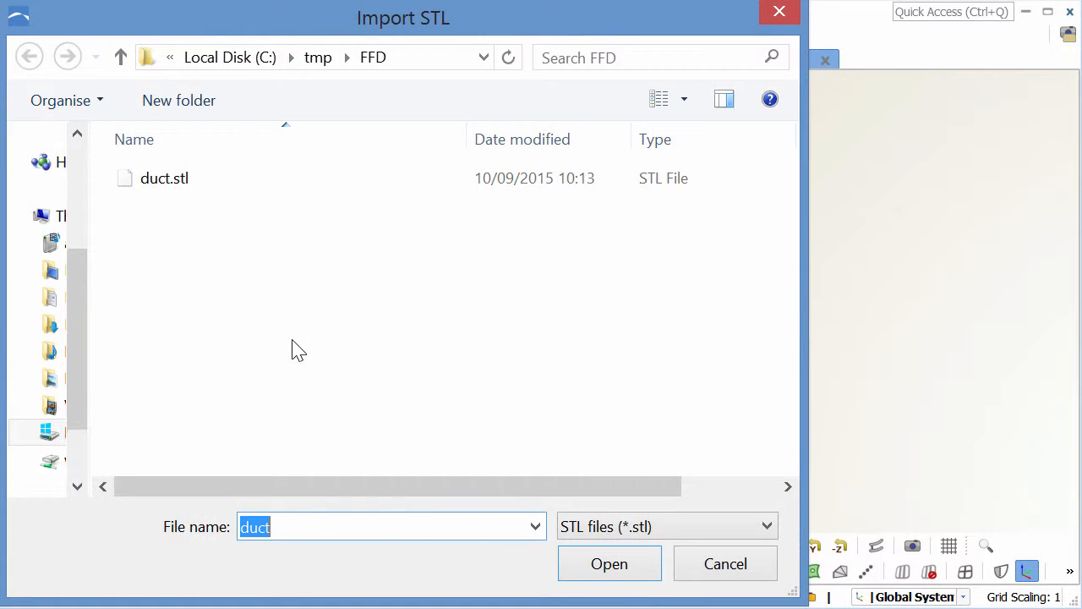
{"action": "left_click", "coordinate": [608, 563]}
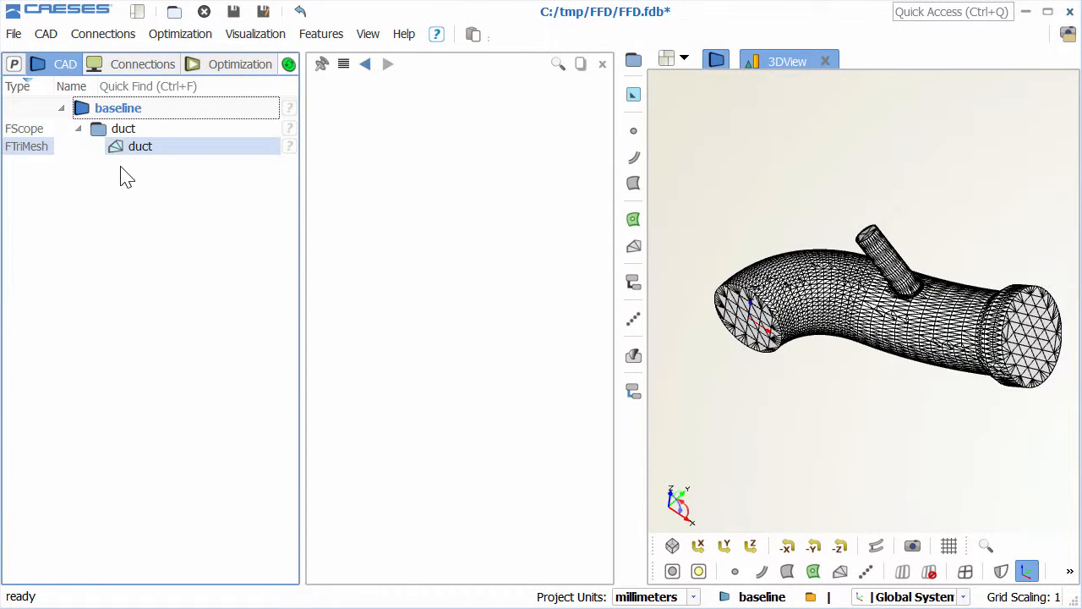
{"action": "left_click", "coordinate": [77, 164]}
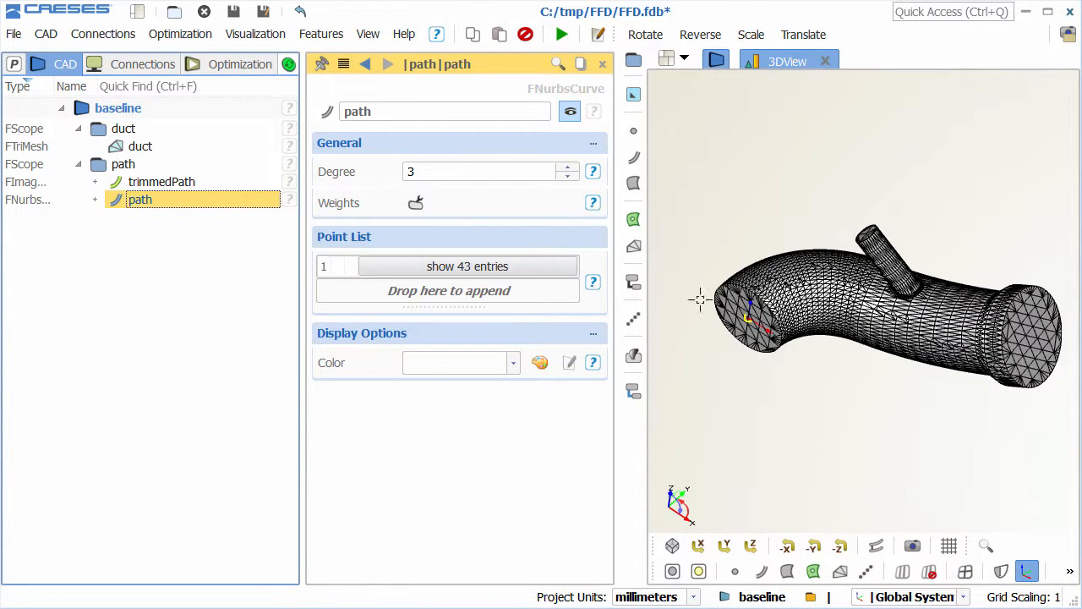
- Create free-form deformation ffd with a new default sweep-box volume named box
{"action": "left_click", "coordinate": [633, 282]}
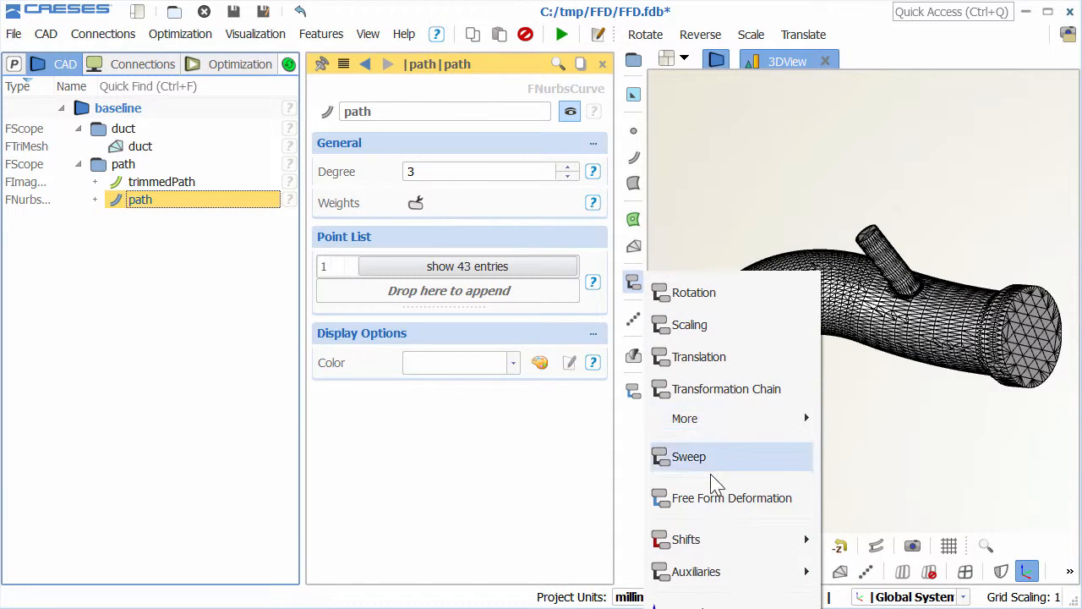
{"action": "left_click", "coordinate": [731, 498]}
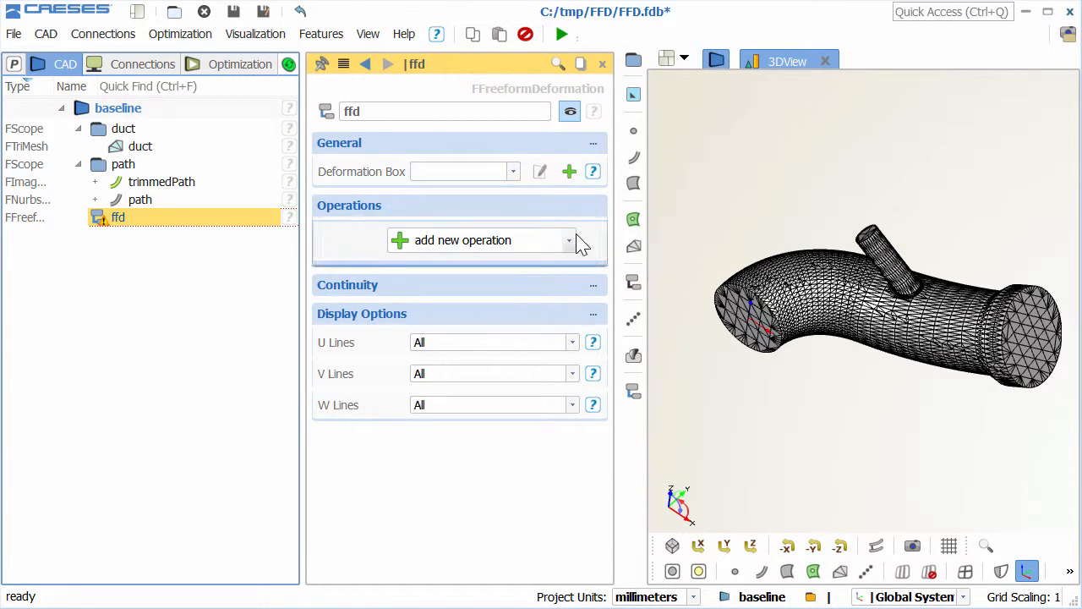
{"action": "left_click", "coordinate": [570, 171]}
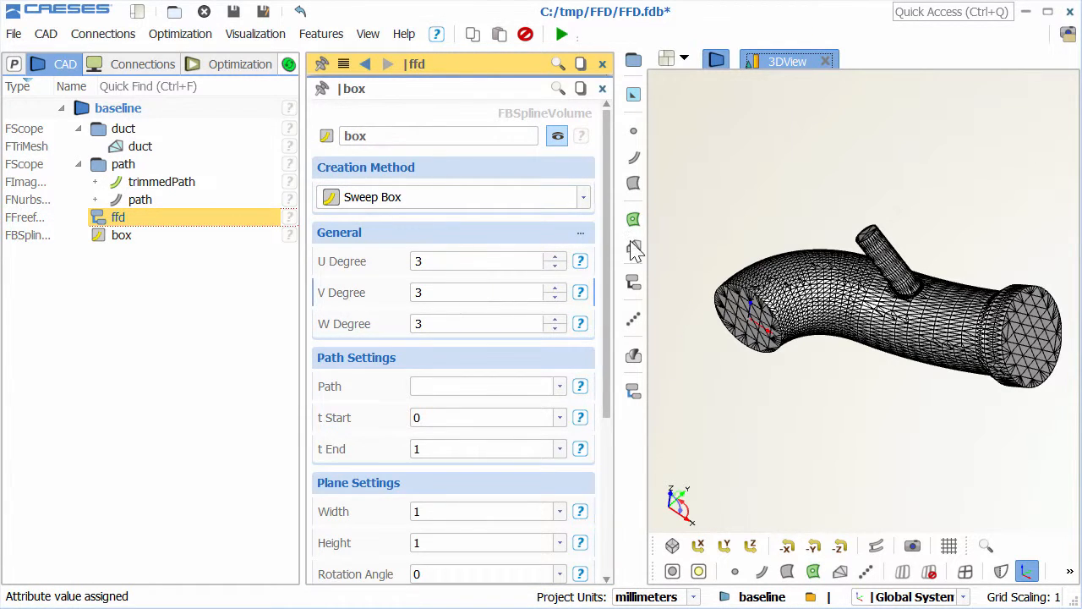
- Make box follow path to t End 0.6, 115×115, 6 planes, 3×3 control points
{"action": "scroll", "scroll_direction": "down", "scroll_amount": 3}
{"action": "type", "text": "15"}
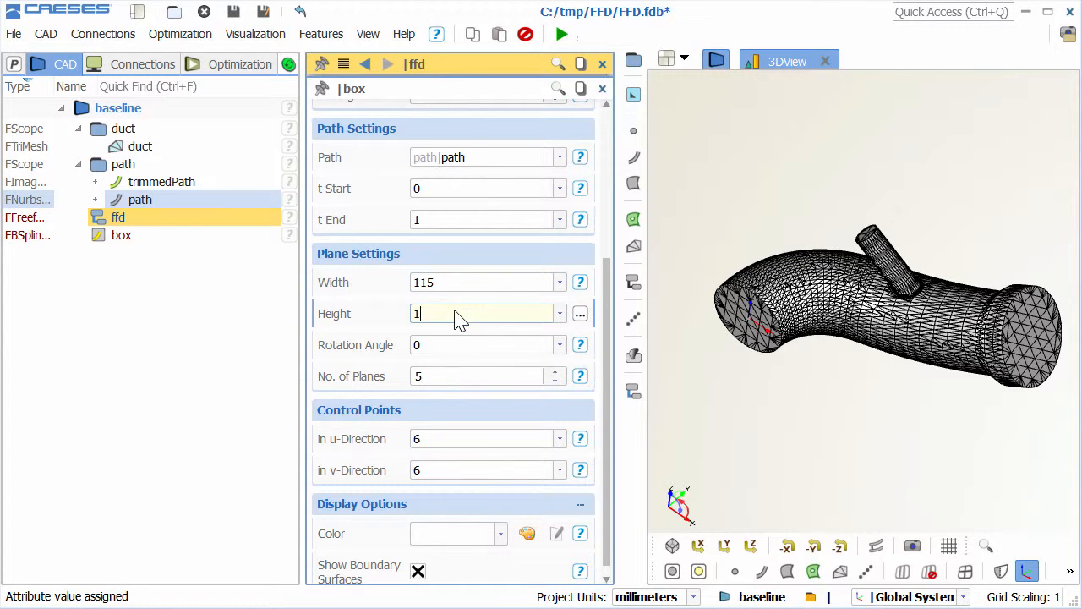
{"action": "type", "text": "115"}
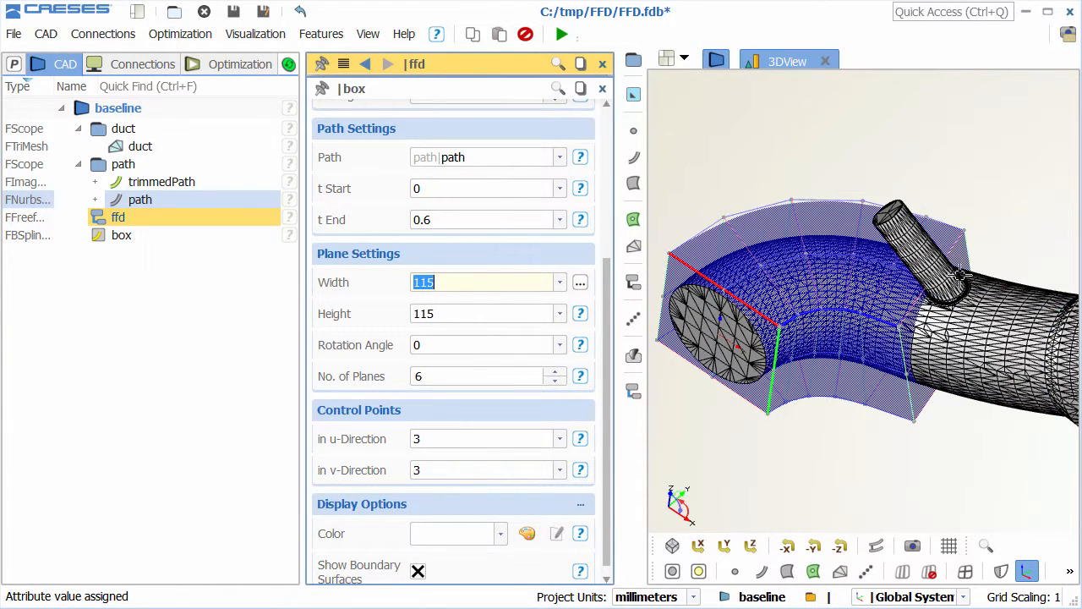
{"action": "left_click", "coordinate": [121, 234]}
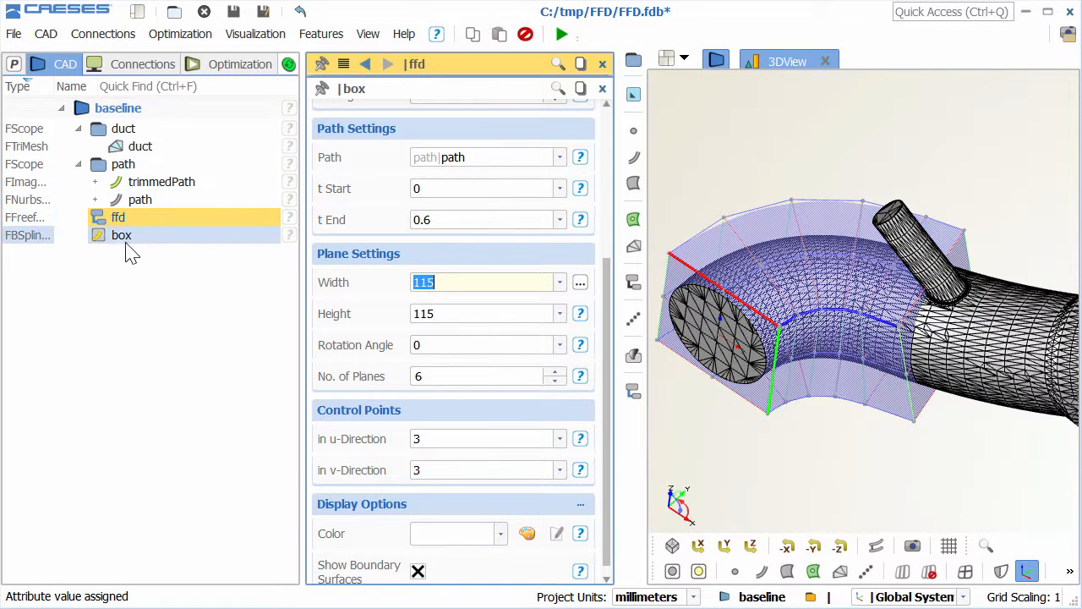
{"action": "left_click", "coordinate": [117, 217]}
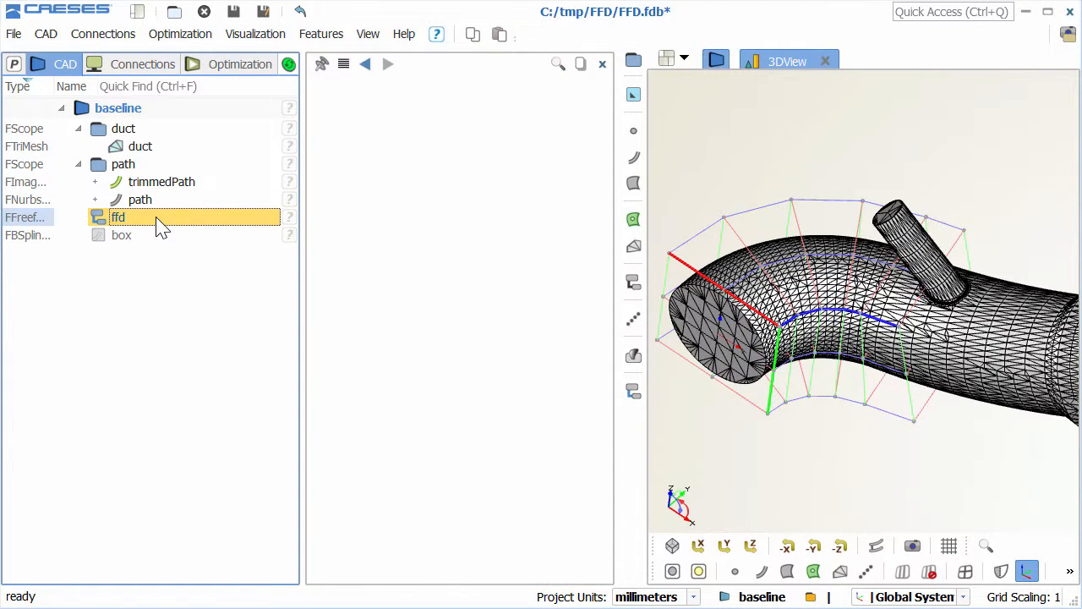
- Add an Expand from COG operation to ffd with Tangent continuity at w min and w max
{"action": "double_click", "coordinate": [118, 217]}
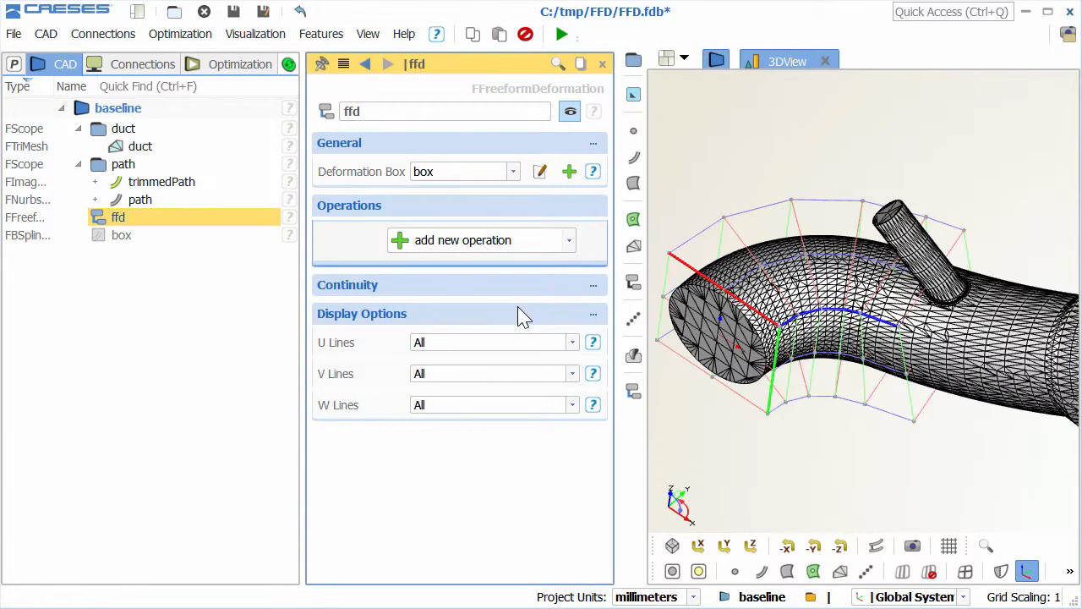
{"action": "left_click", "coordinate": [482, 239]}
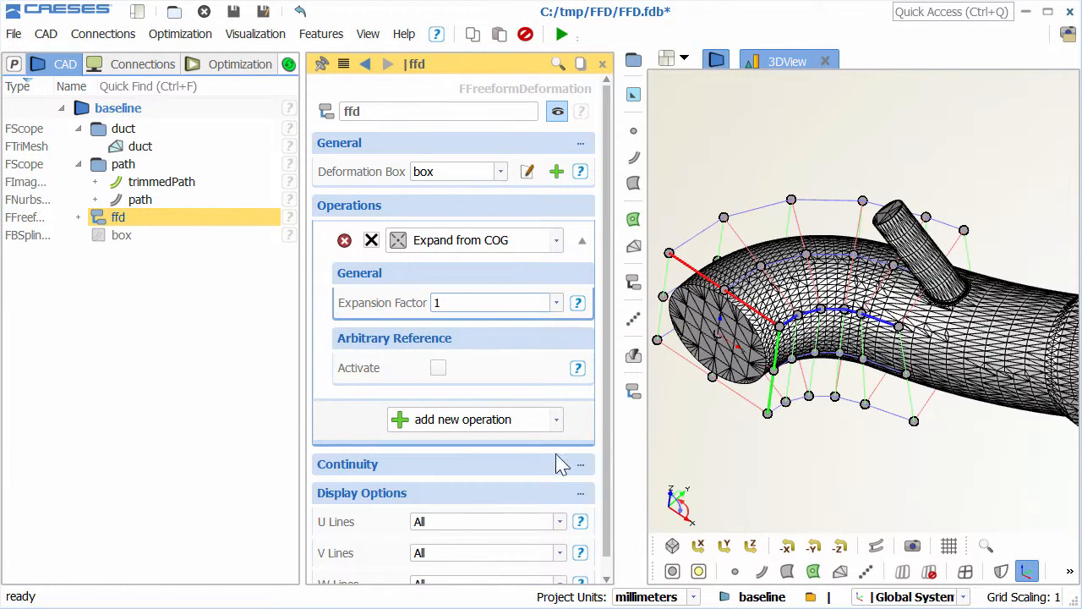
{"action": "scroll", "scroll_direction": "down", "scroll_amount": 3}
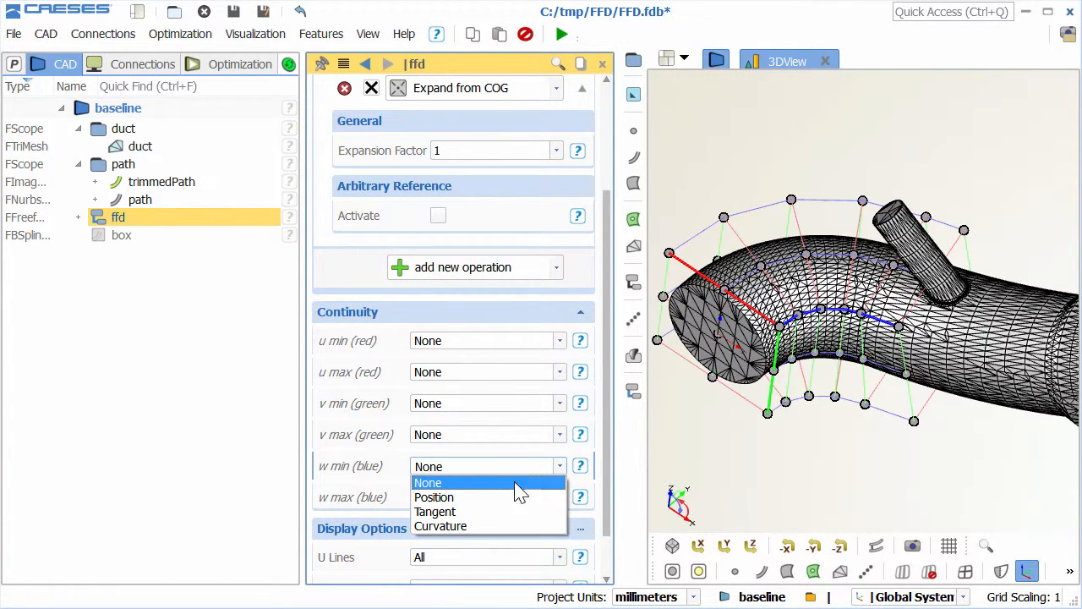
{"action": "left_click", "coordinate": [435, 512]}
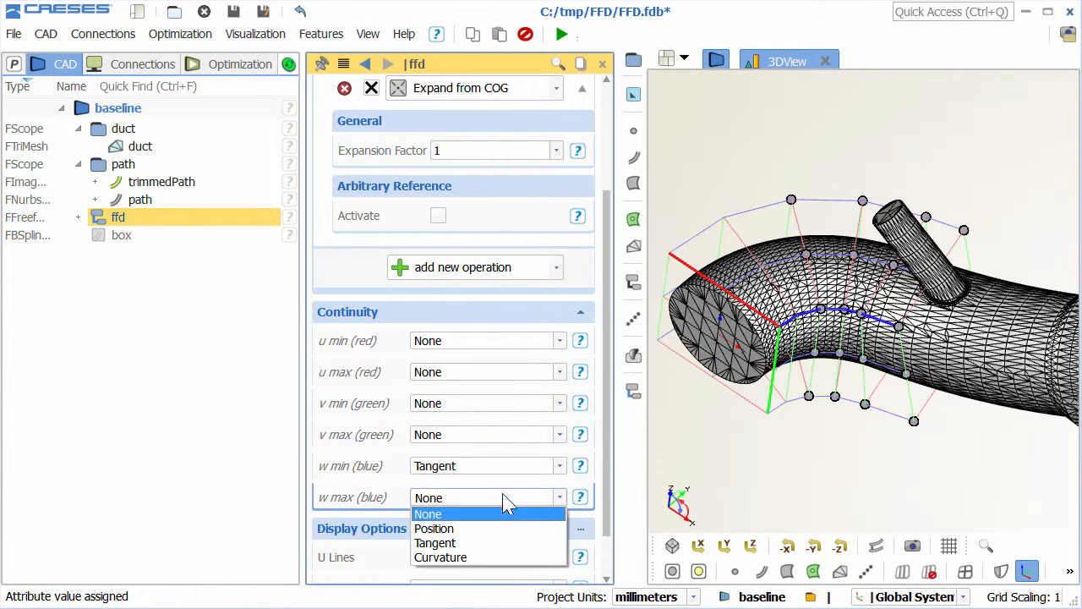
{"action": "left_click", "coordinate": [435, 543]}
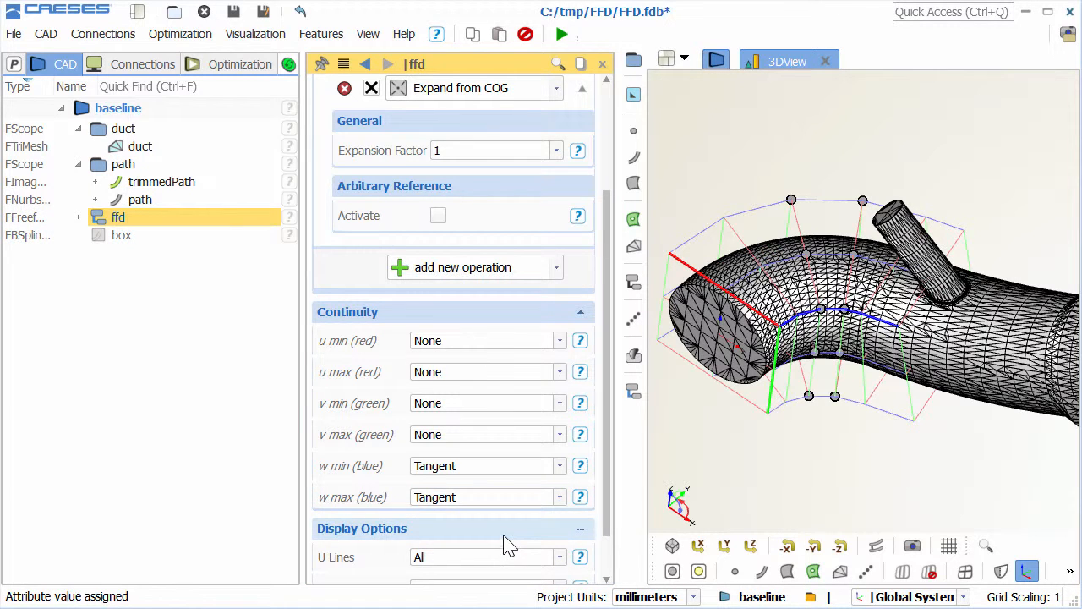
{"action": "scroll", "scroll_direction": "up", "scroll_amount": 3}
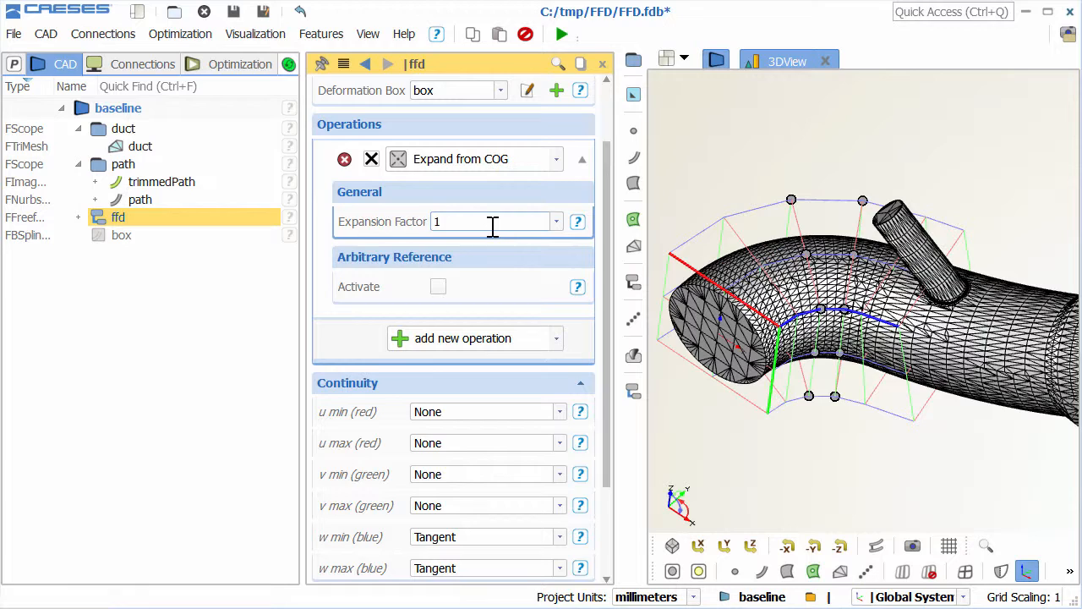
- Activate the arbitrary reference on ffd's Expand from COG operation
{"action": "left_click", "coordinate": [474, 221]}
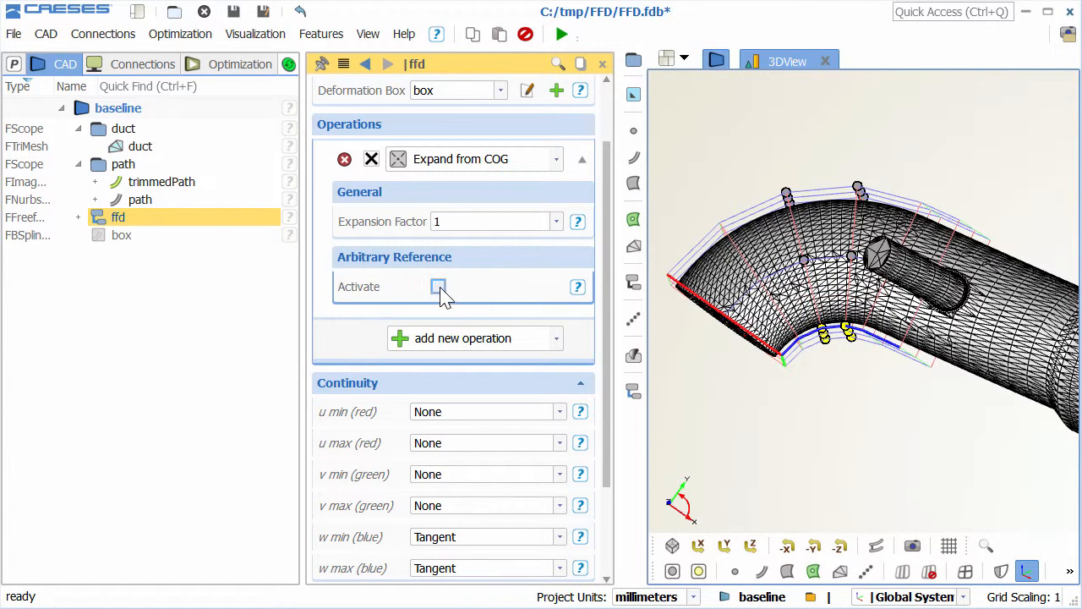
{"action": "left_click", "coordinate": [439, 286]}
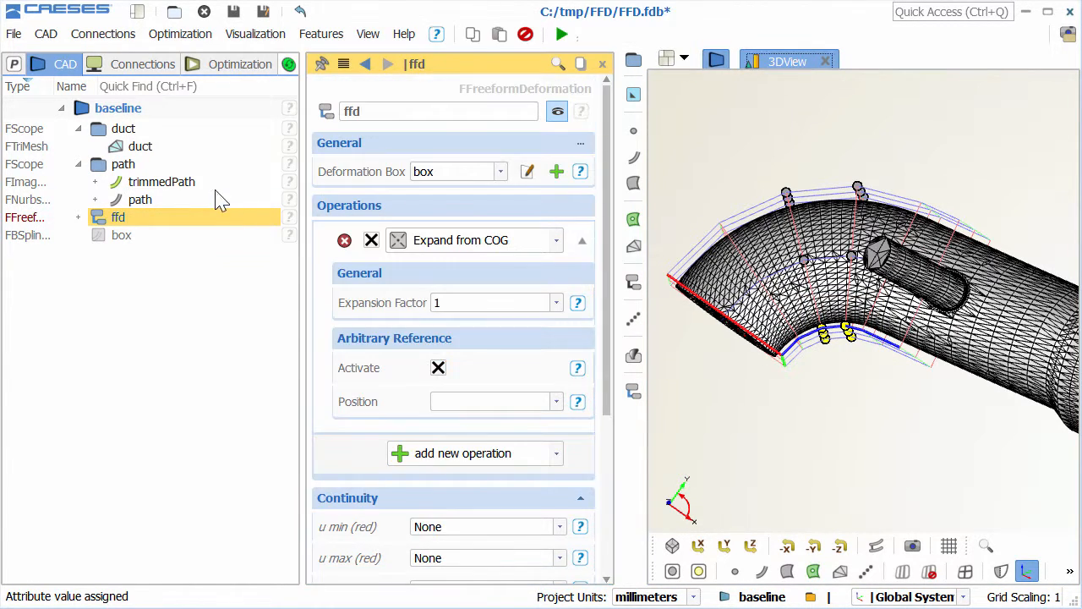
{"action": "left_click", "coordinate": [161, 181]}
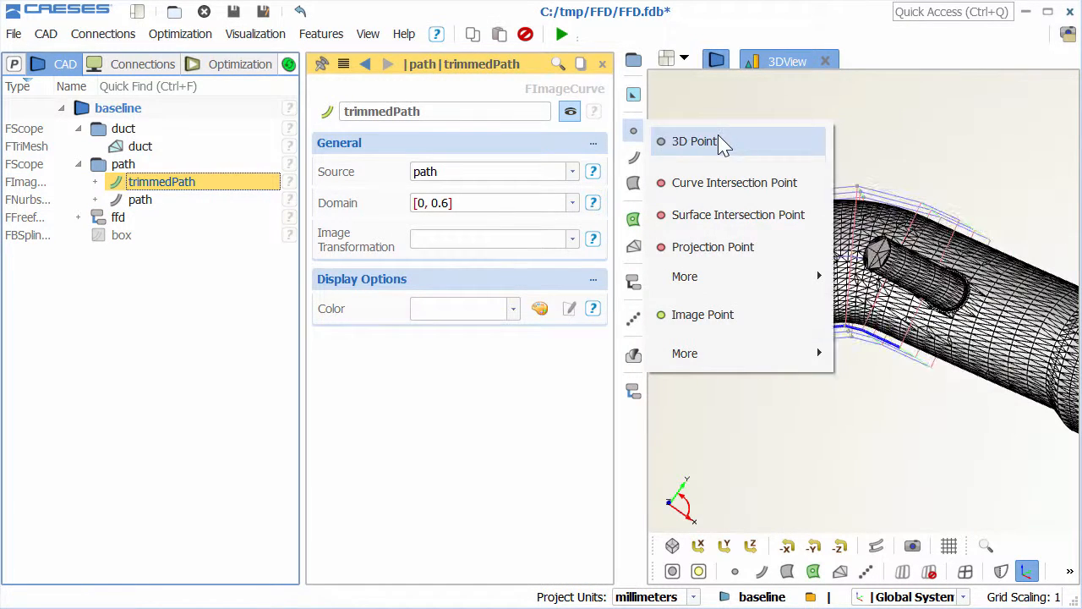
- Create red point pc at trimmedPath.getPos(tc) as the expansion reference for ffd
{"action": "left_click", "coordinate": [695, 141]}
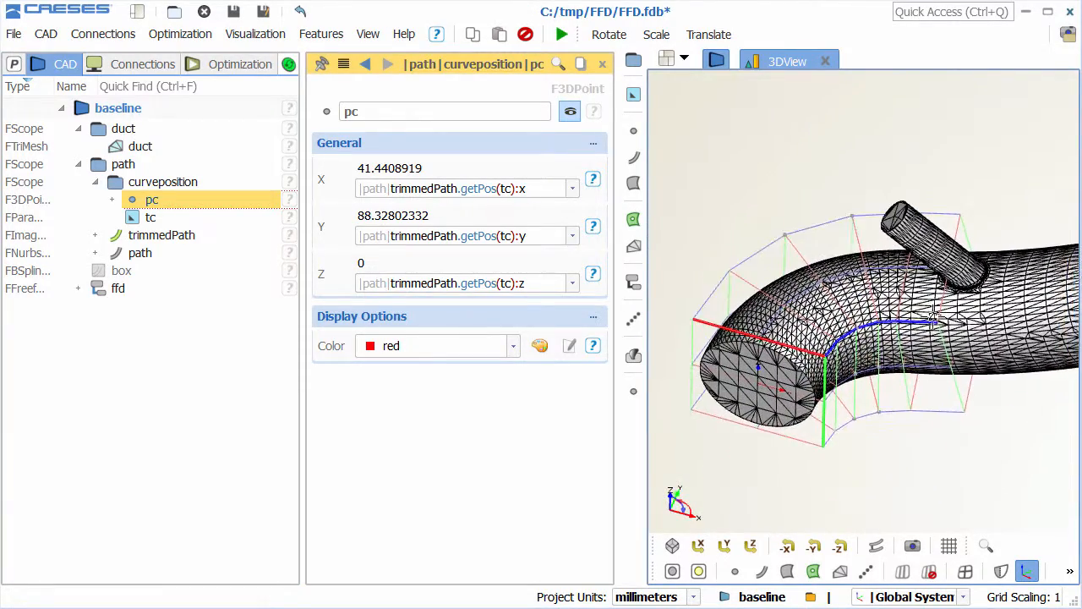
{"action": "left_click", "coordinate": [117, 288]}
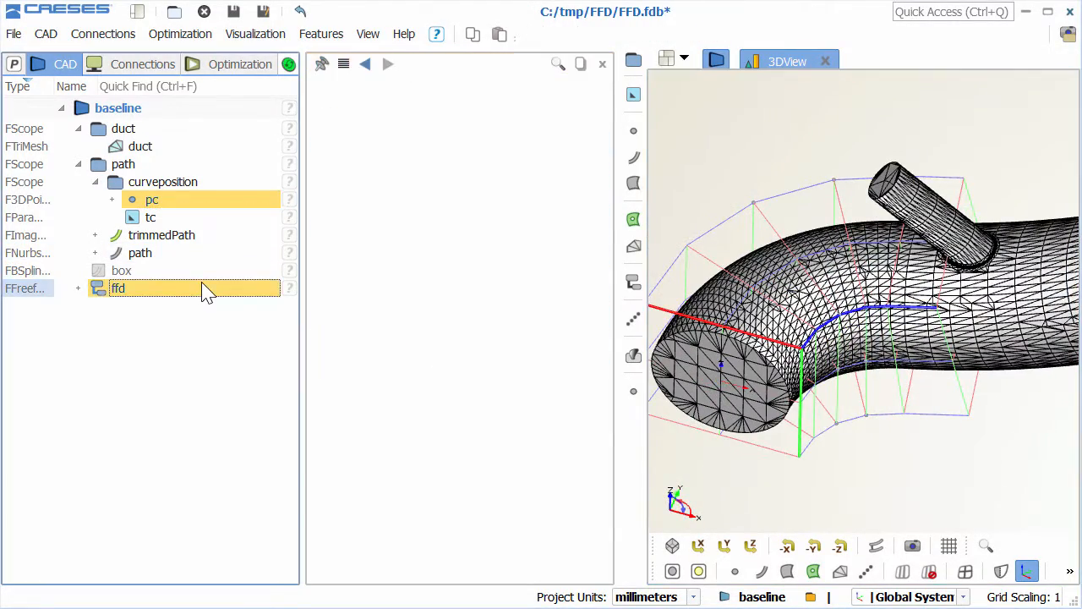
{"action": "double_click", "coordinate": [117, 288]}
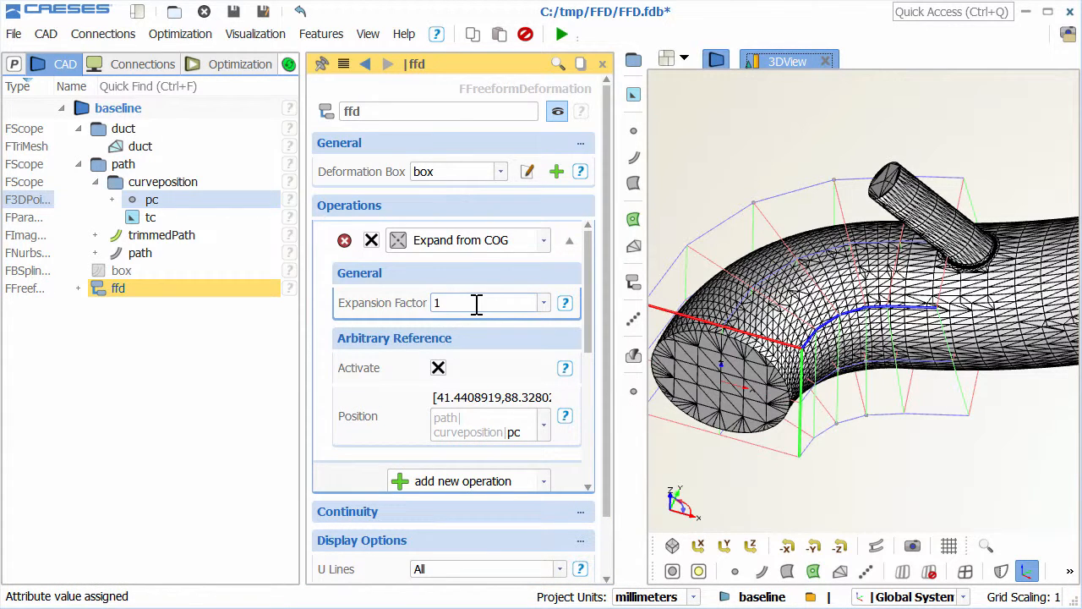
- Turn ffd's Expansion Factor into a design variable named Factor with value 1
{"action": "right_click", "coordinate": [478, 303]}
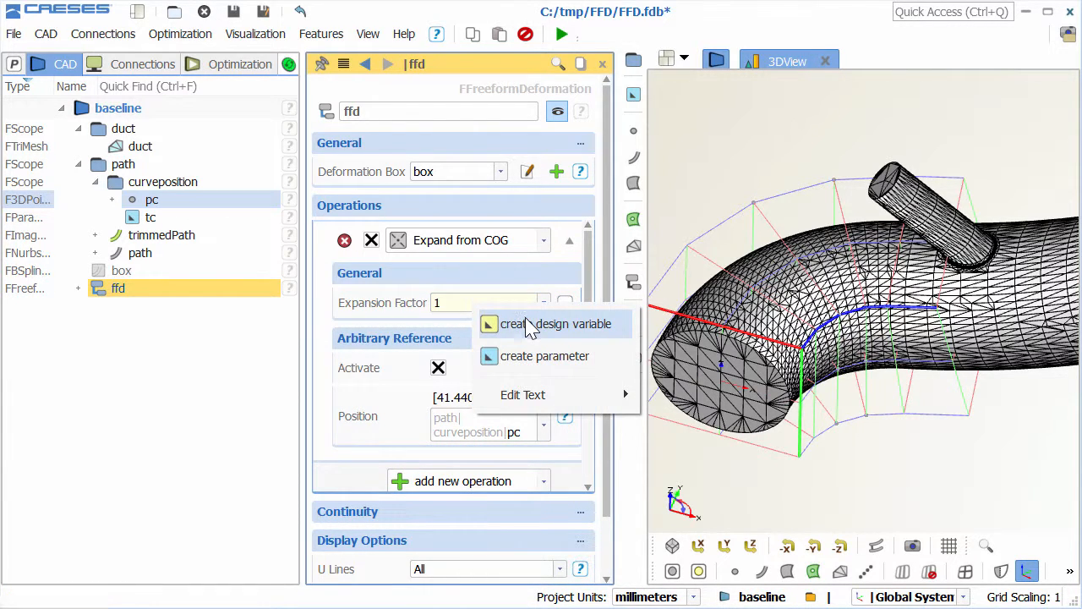
{"action": "left_click", "coordinate": [556, 324]}
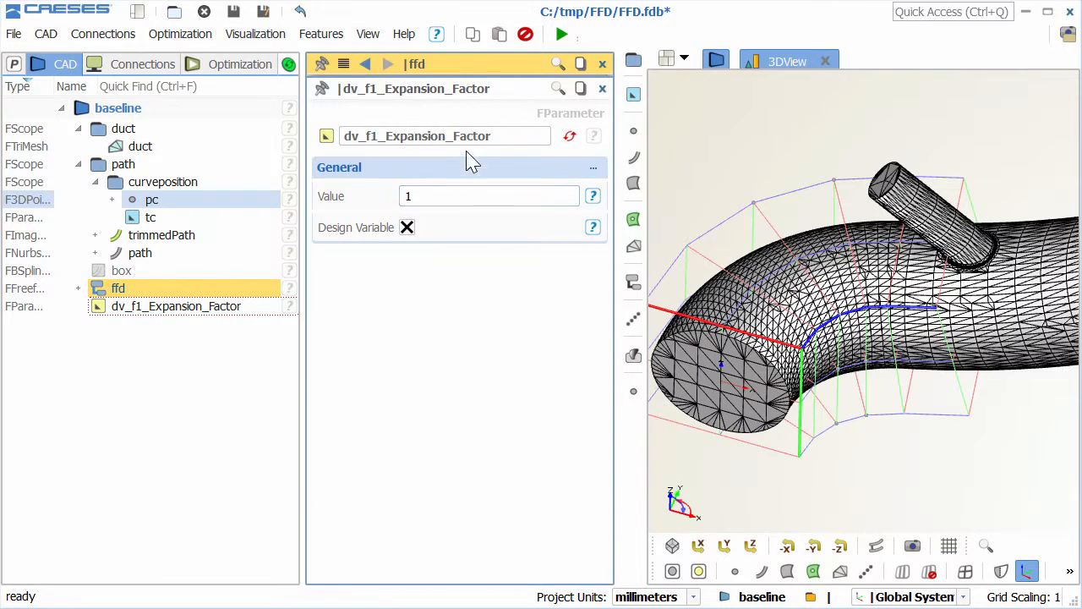
{"action": "double_click", "coordinate": [415, 136]}
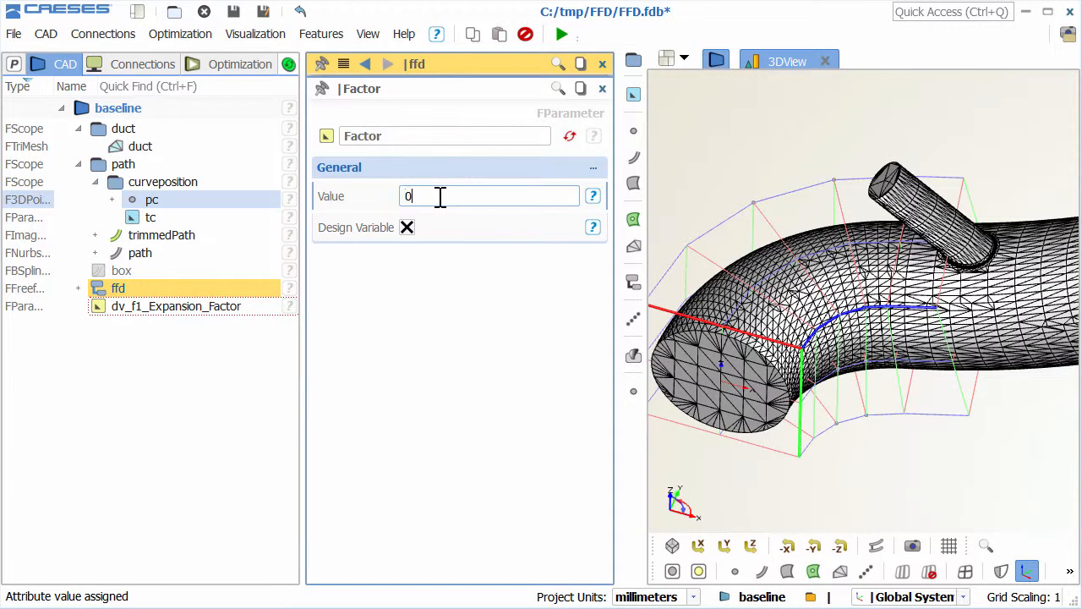
{"action": "type", "text": "0.4"}
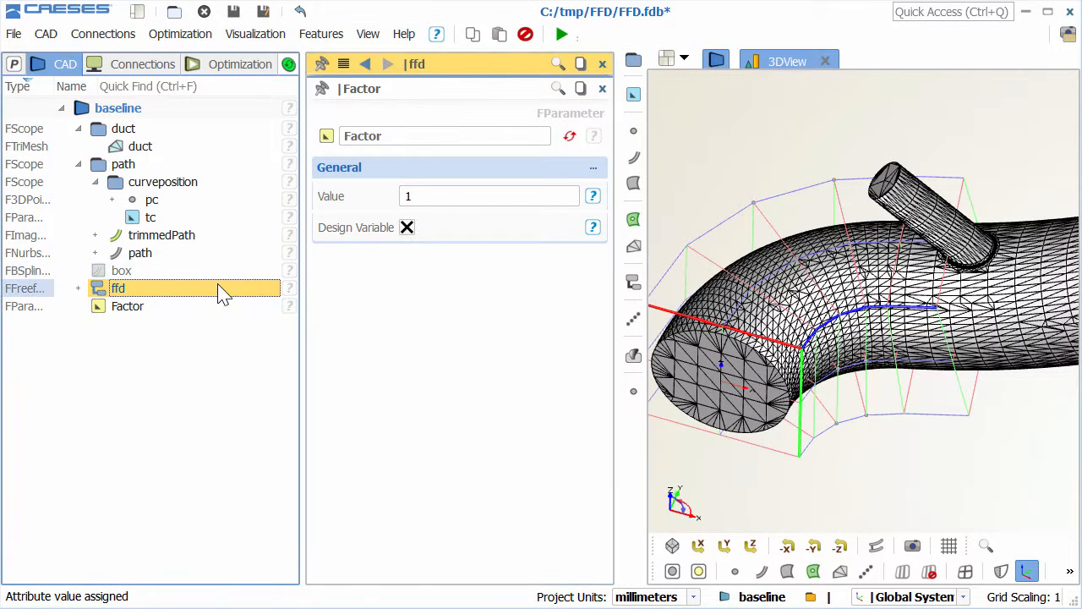
{"action": "left_click", "coordinate": [117, 288]}
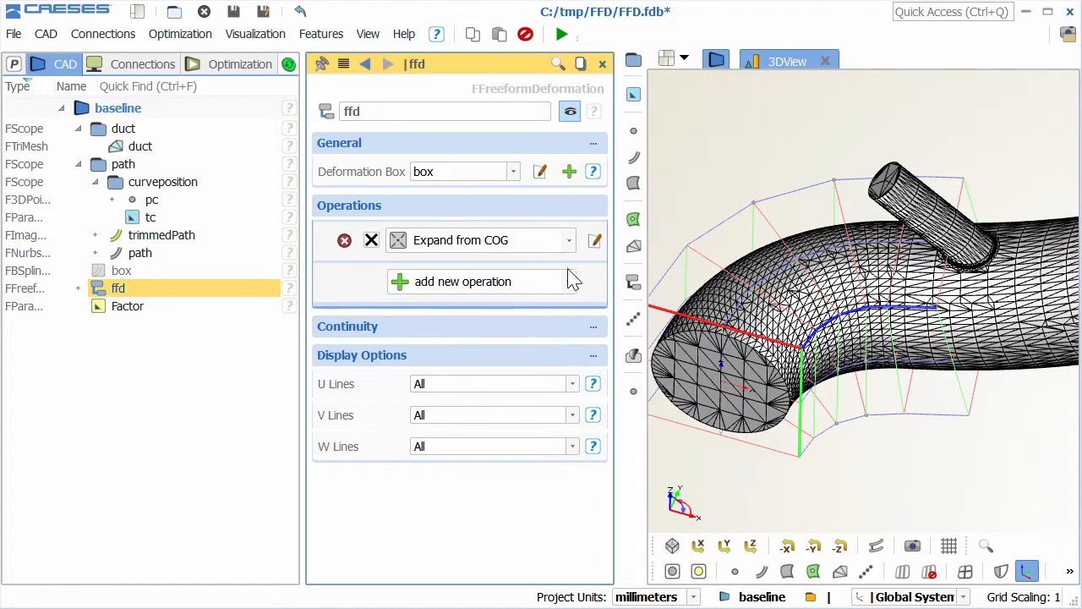
- Add a second Expand from COG operation to ffd with expansion factor 1/Factor
{"action": "left_click", "coordinate": [463, 281]}
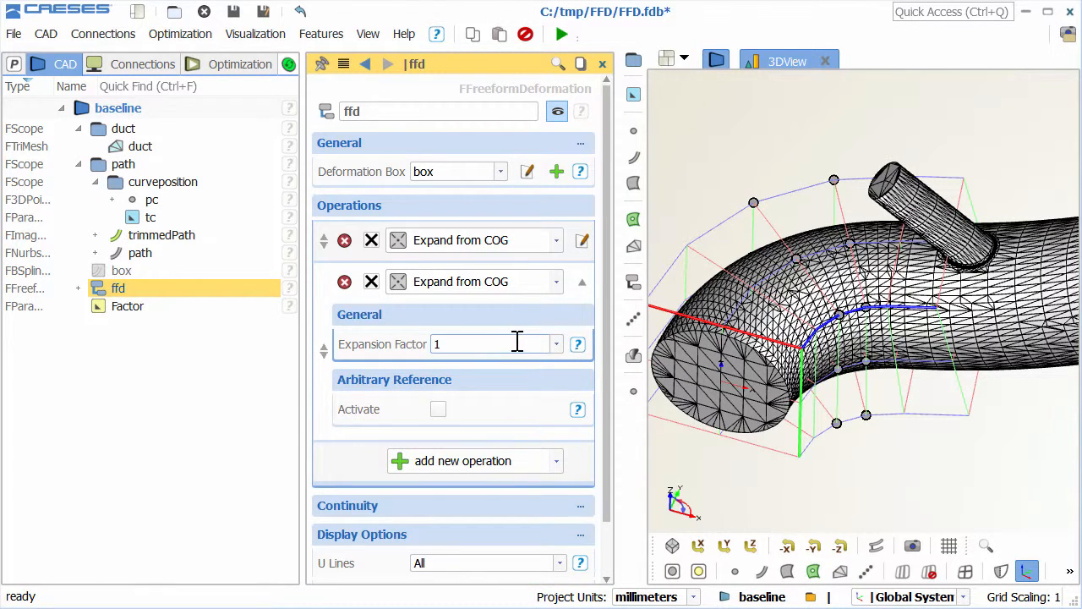
{"action": "type", "text": "/"}
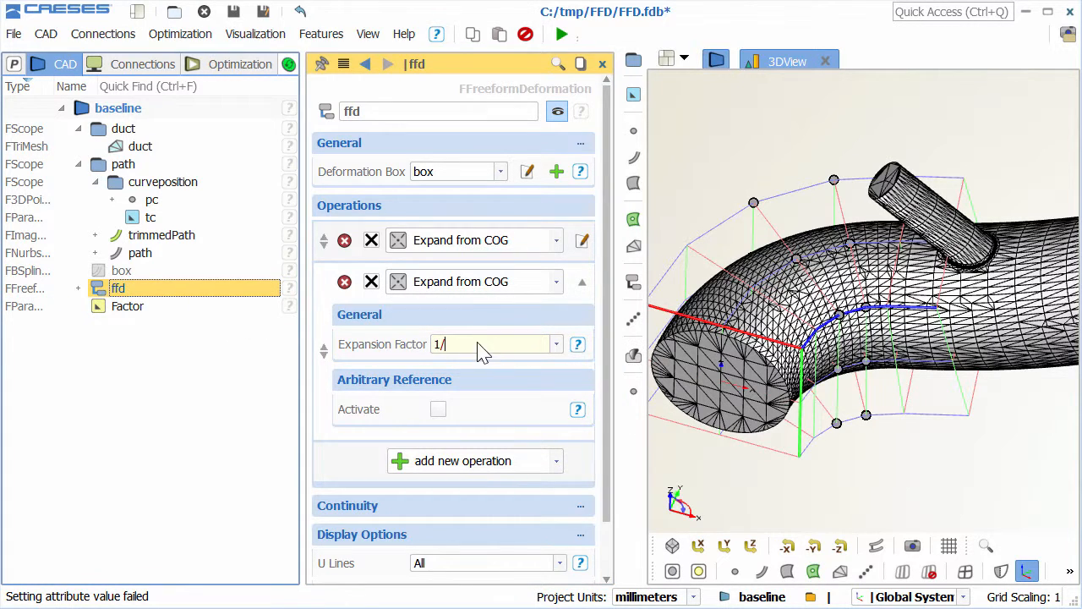
{"action": "type", "text": "Factor"}
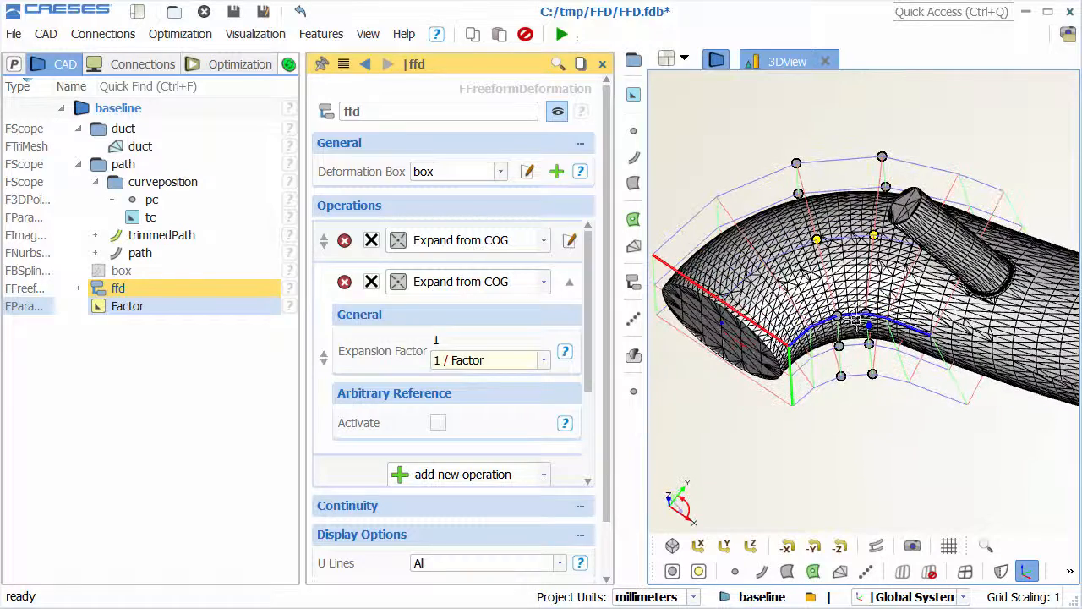
{"action": "left_click", "coordinate": [127, 305]}
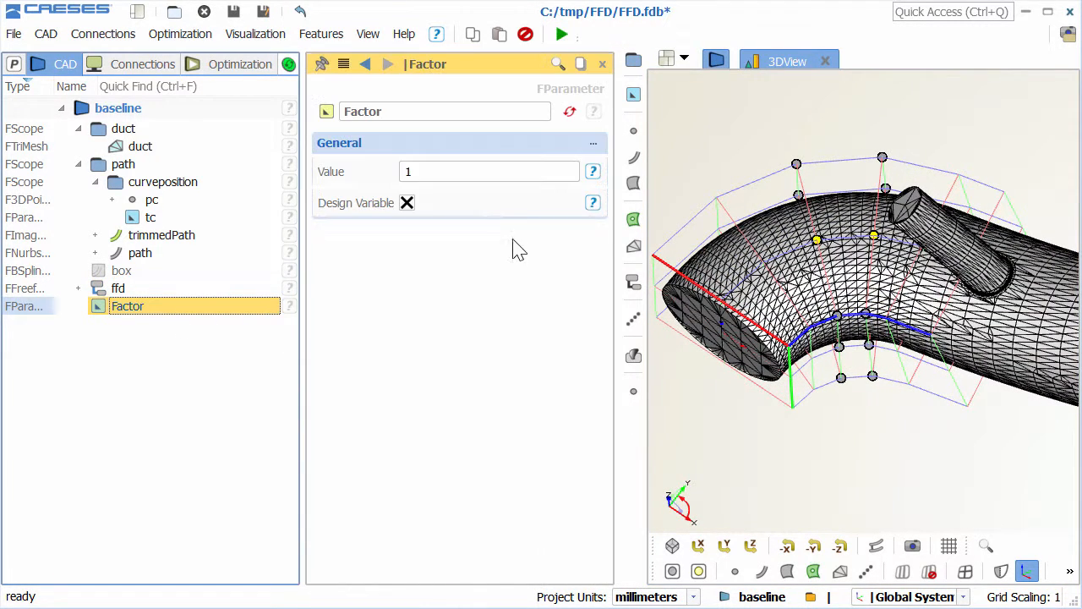
{"action": "type", "text": "0.3"}
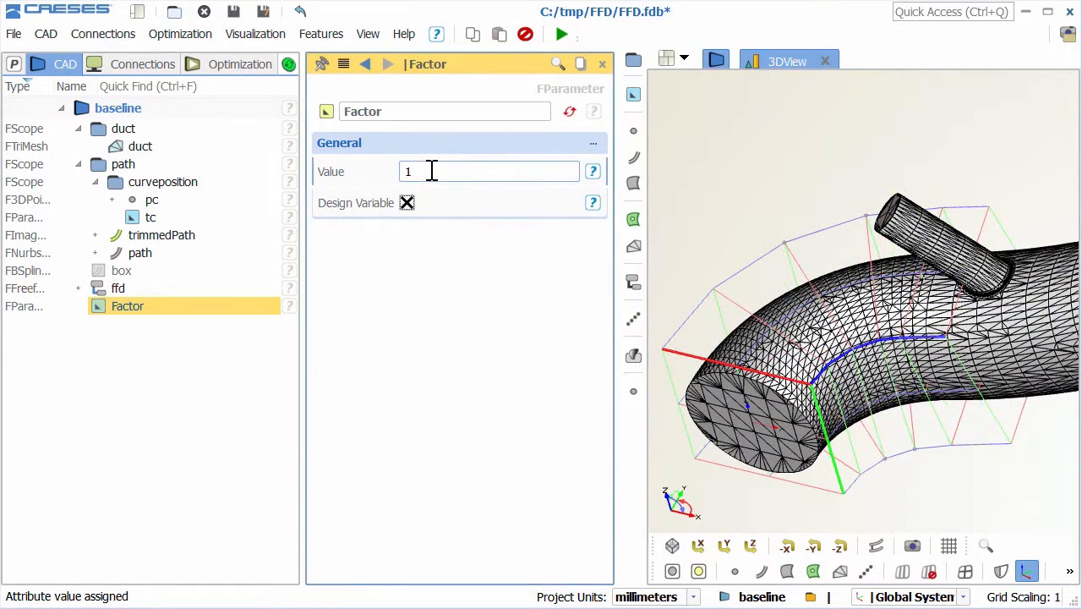
- Create imageTriMesh applying the ffd deformation to the duct mesh
{"action": "left_click", "coordinate": [139, 146]}
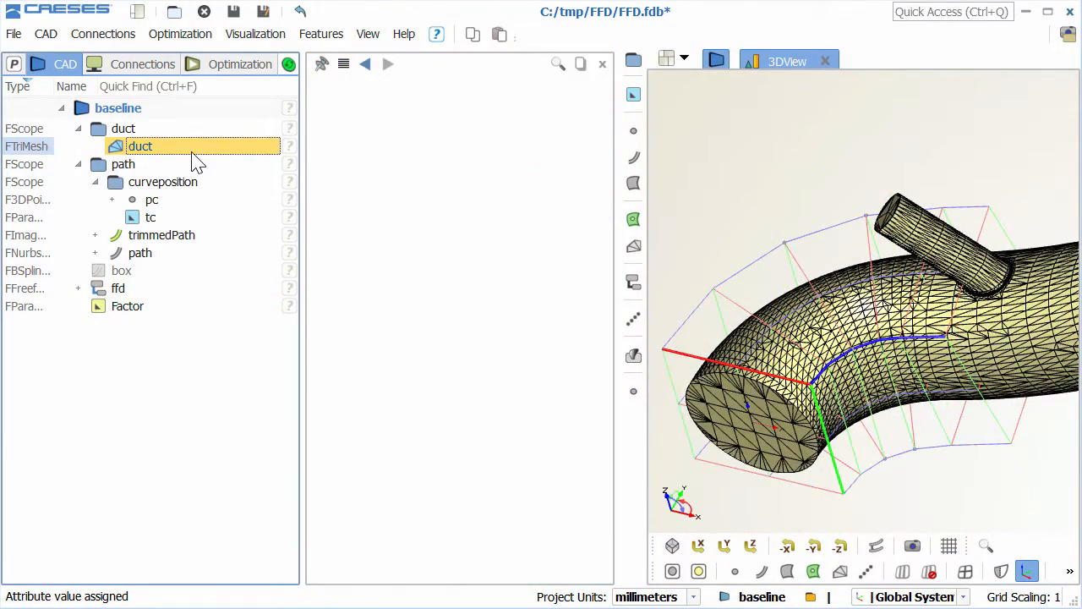
{"action": "left_click", "coordinate": [118, 287]}
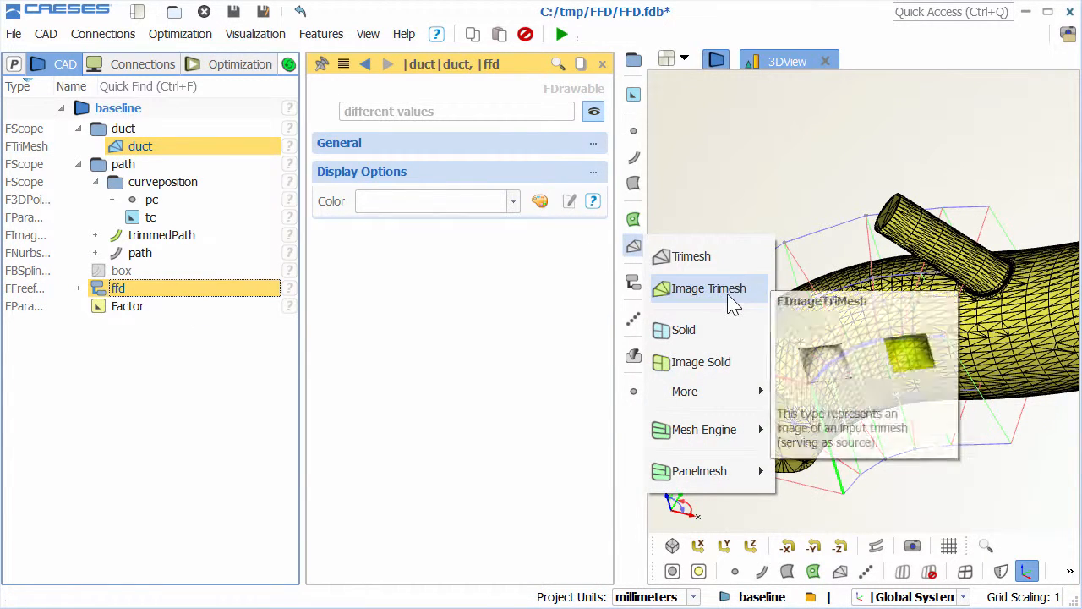
{"action": "left_click", "coordinate": [708, 289]}
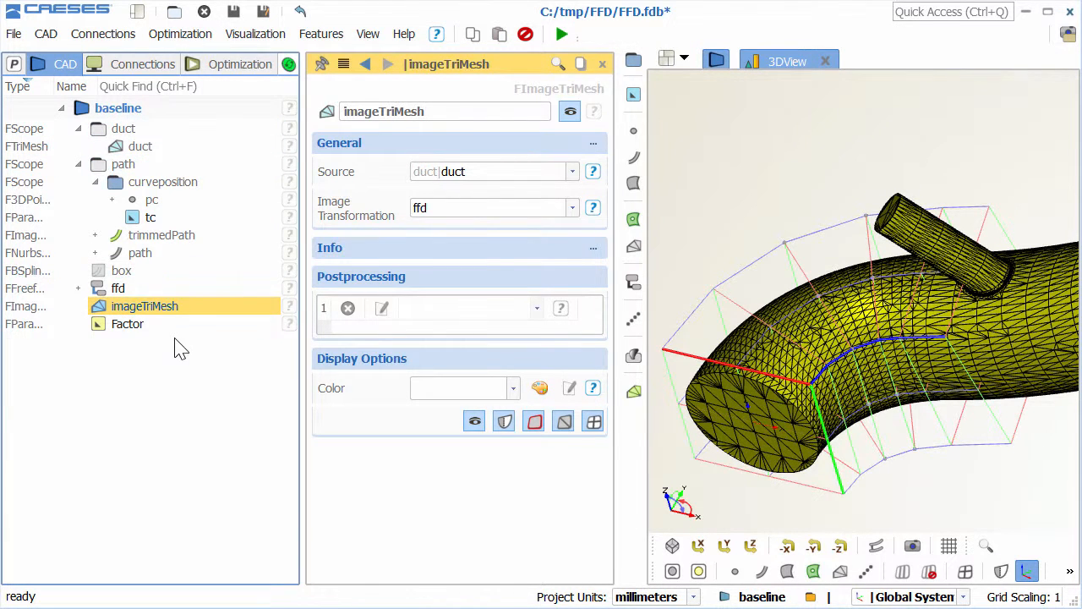
{"action": "left_click", "coordinate": [127, 323]}
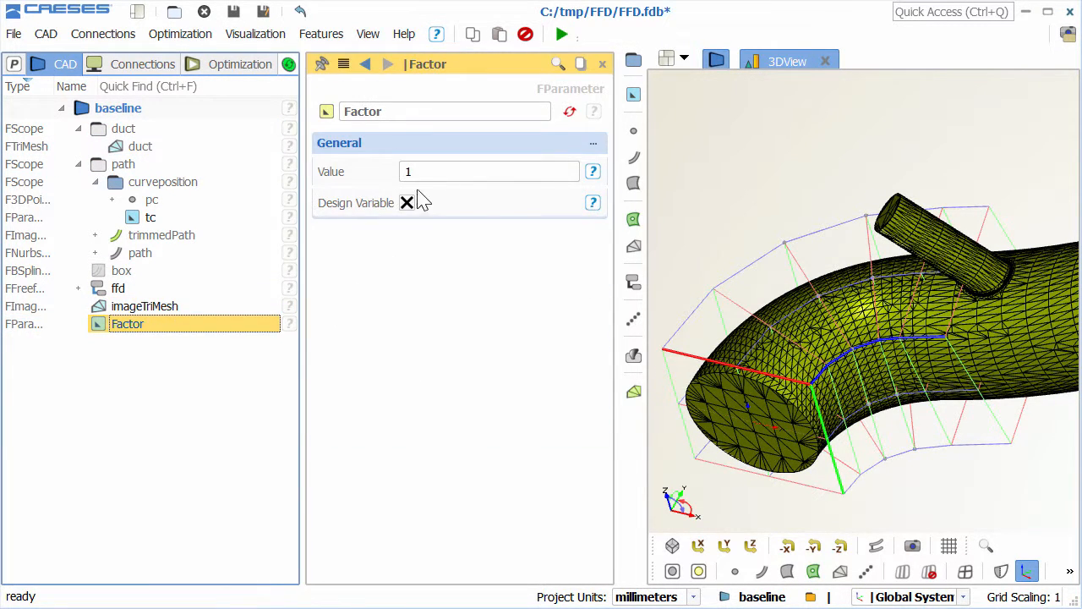
- Change the Factor design variable's value to 1.2
{"action": "left_click", "coordinate": [489, 171]}
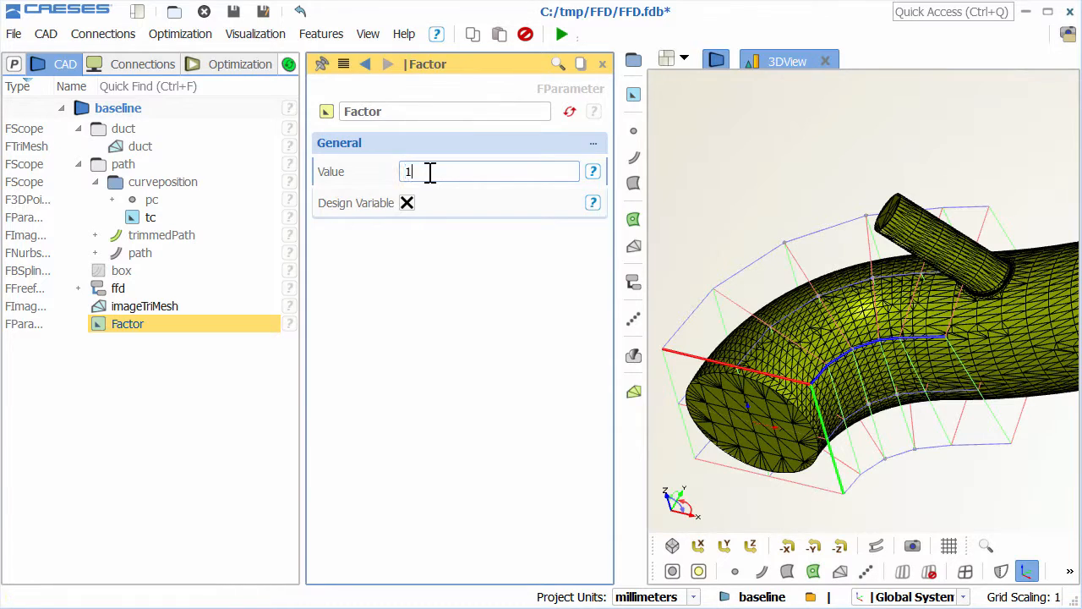
{"action": "type", "text": ".2"}
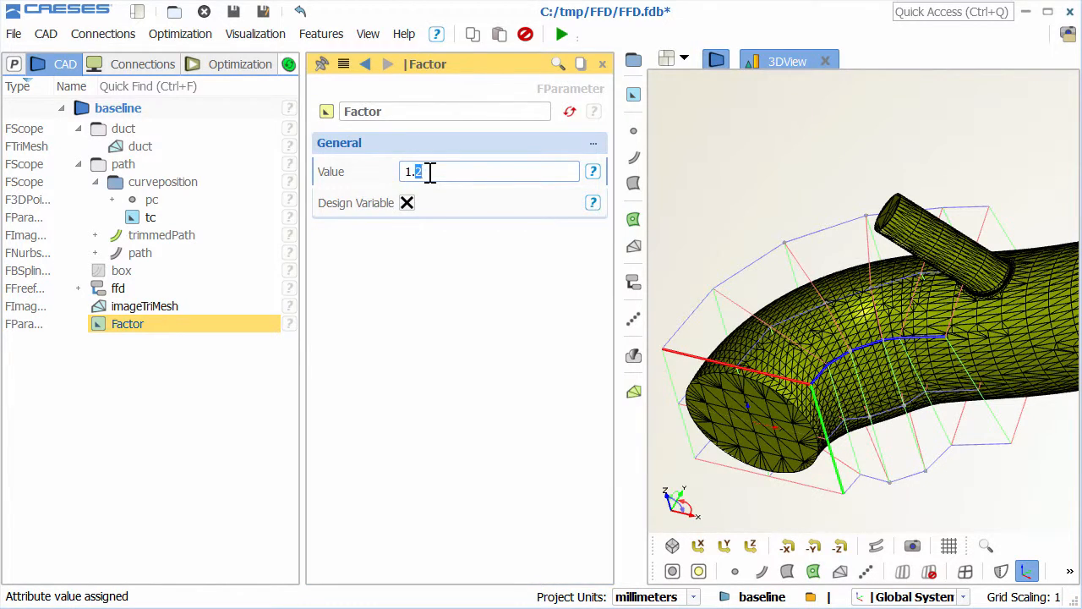